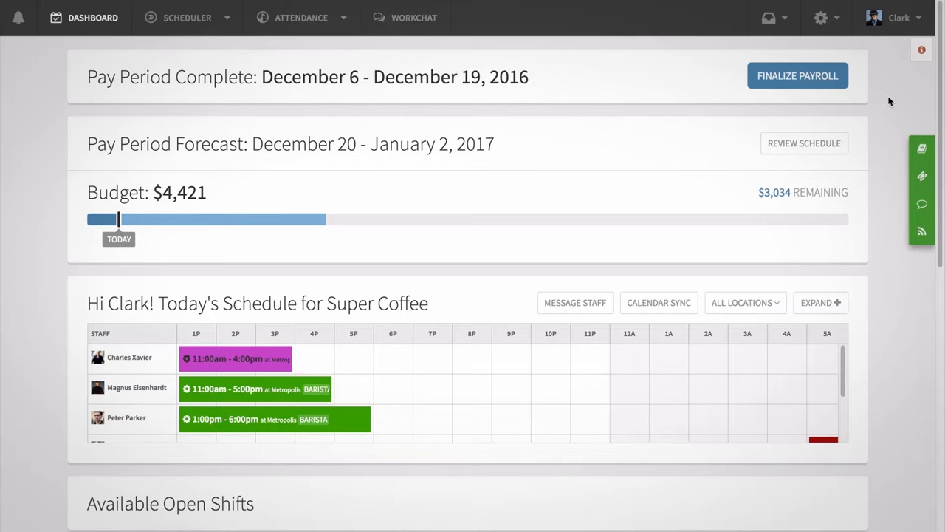
# - Go to the weekly schedule via the Scheduler menu in the top navigation
pyautogui.click(186, 18)
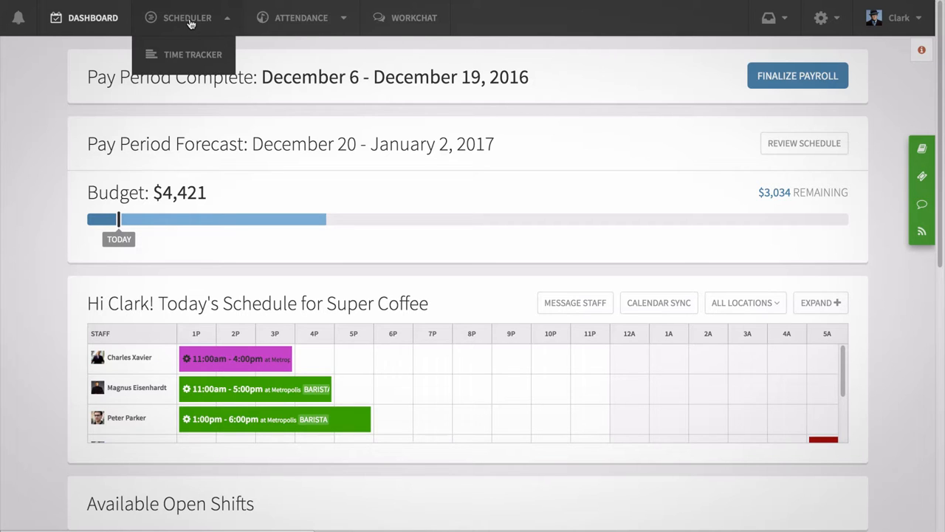
pyautogui.click(186, 18)
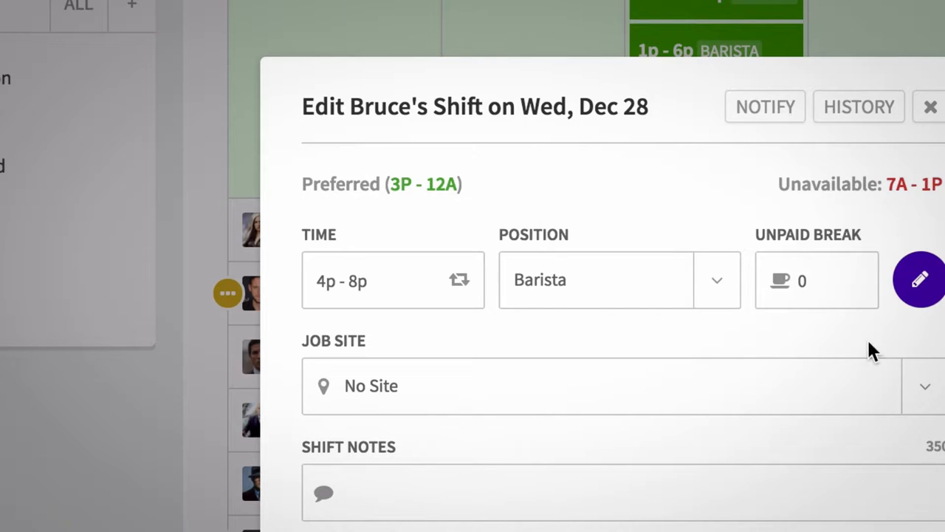
pyautogui.moveTo(457, 288)
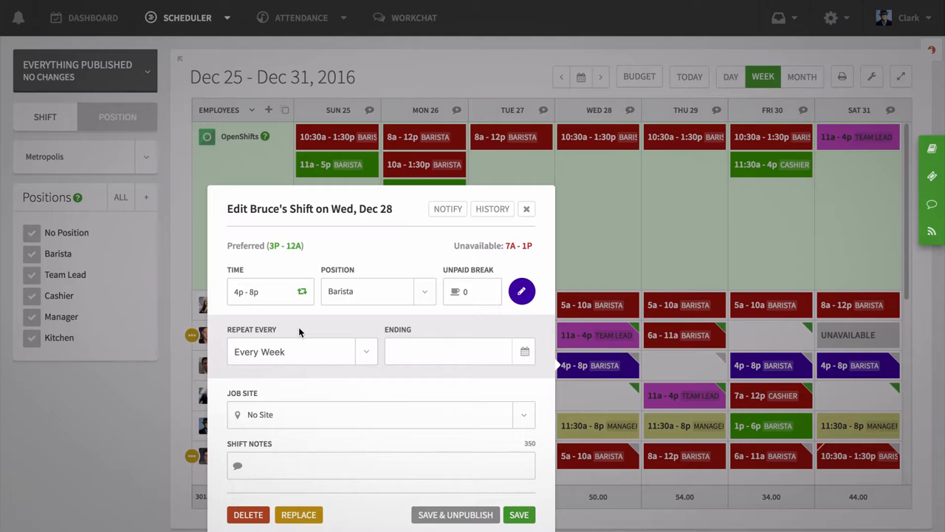
pyautogui.moveTo(364, 359)
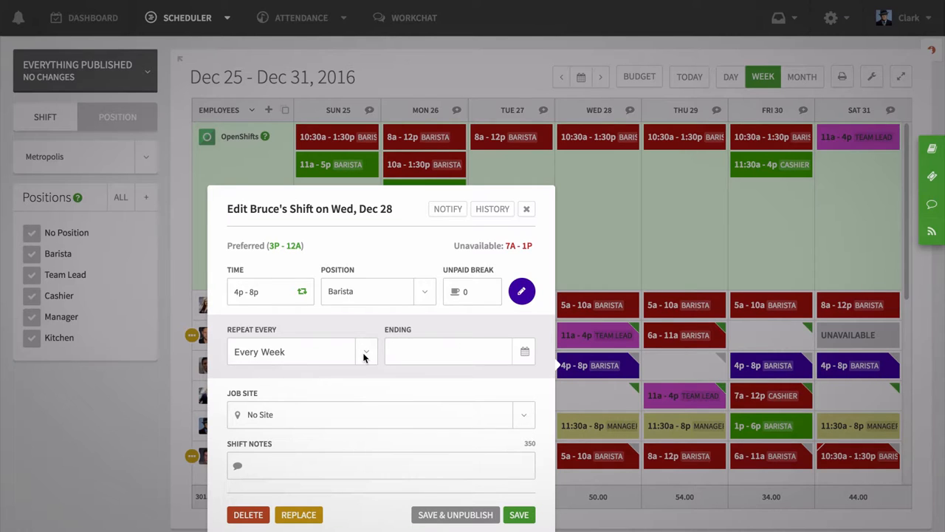
# - Set the shift to repeat Every Week ending January 21, 2017 and save it
pyautogui.click(364, 352)
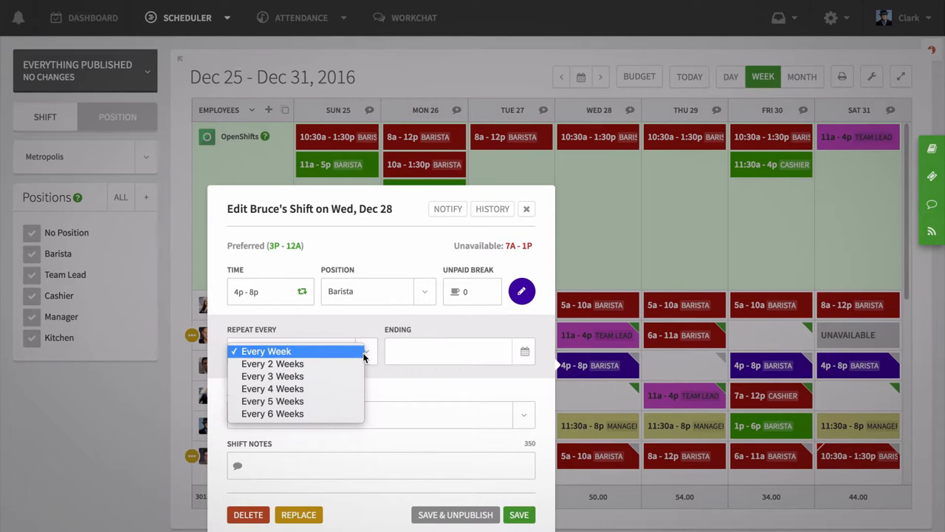
pyautogui.moveTo(340, 356)
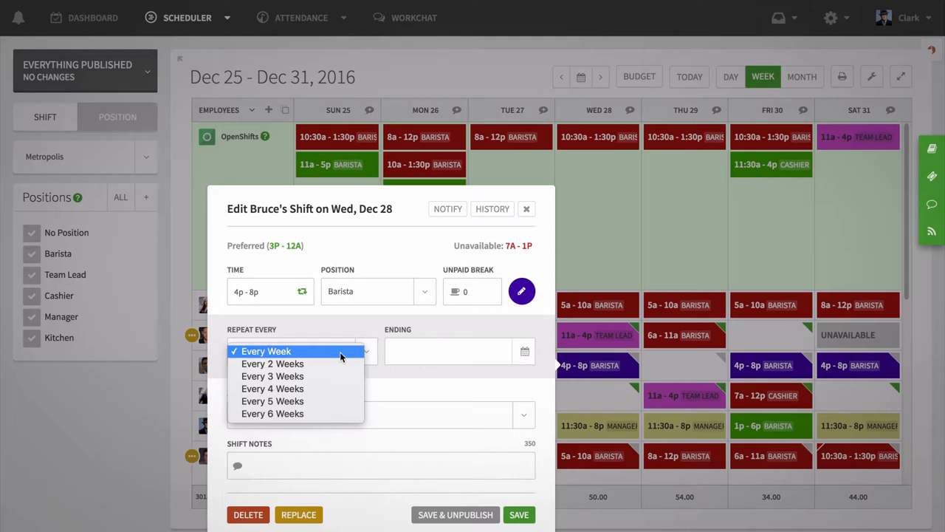
pyautogui.click(266, 352)
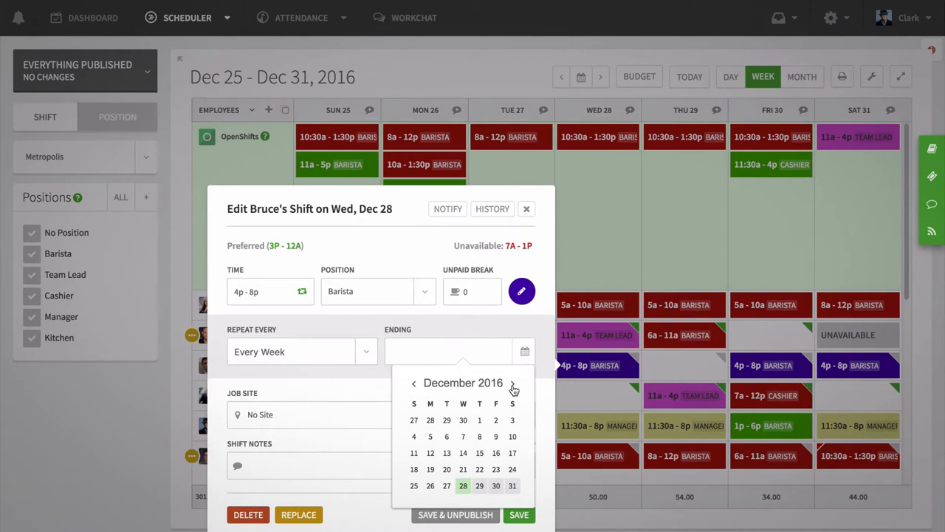
pyautogui.click(512, 382)
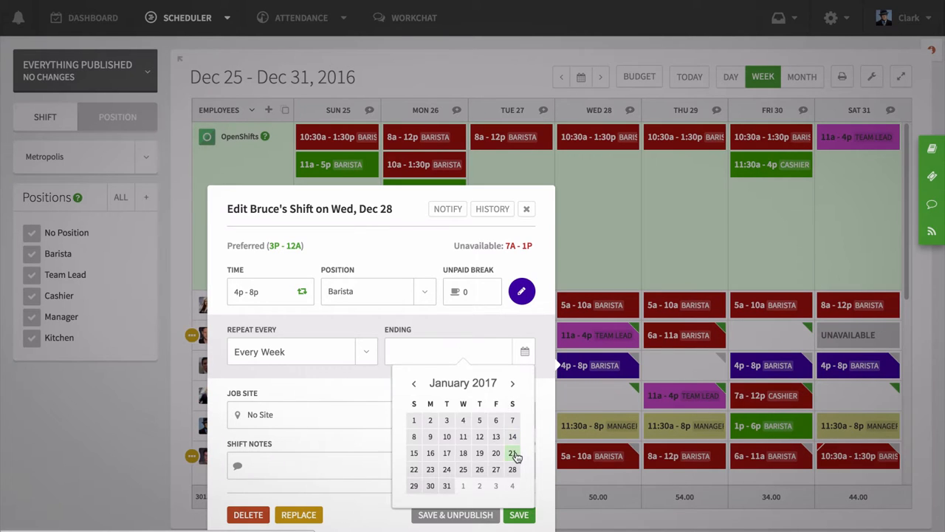
pyautogui.click(512, 452)
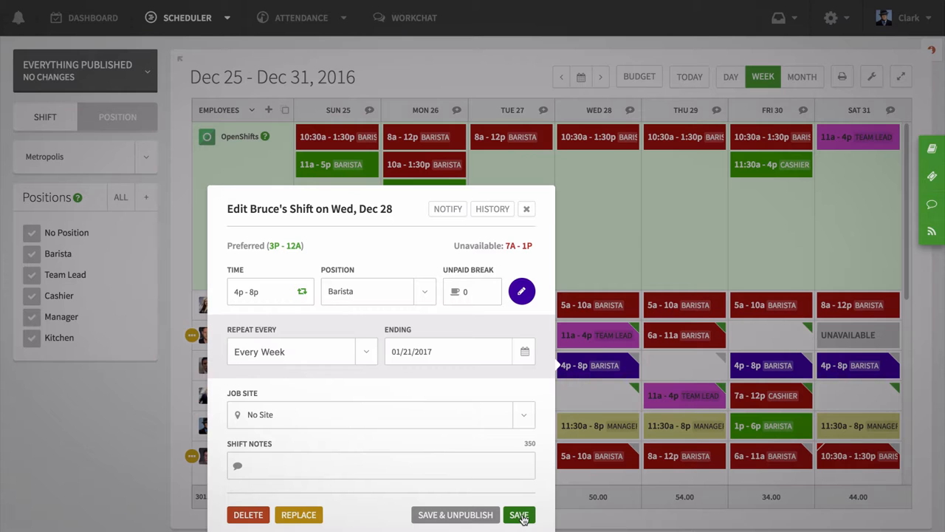
pyautogui.click(520, 514)
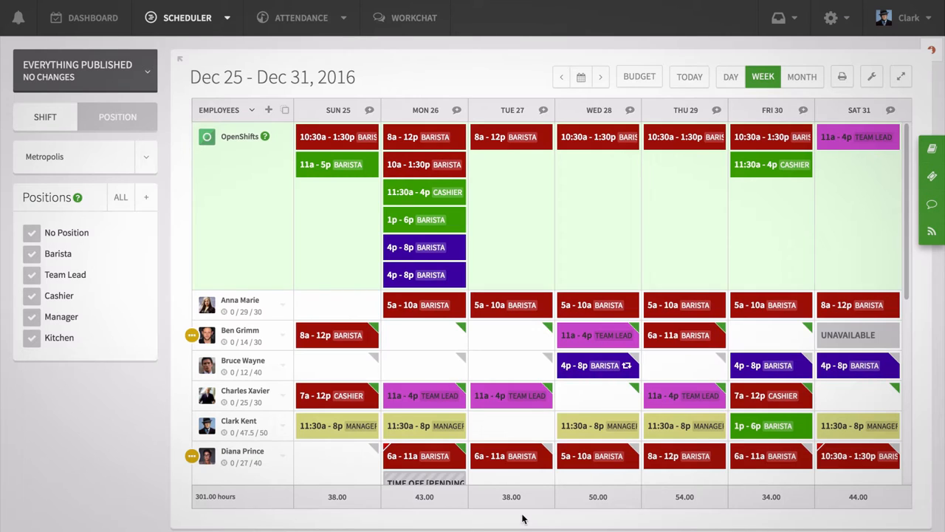
# - Advance the schedule to the Jan 15–21 week to see the repeated shift
pyautogui.click(599, 77)
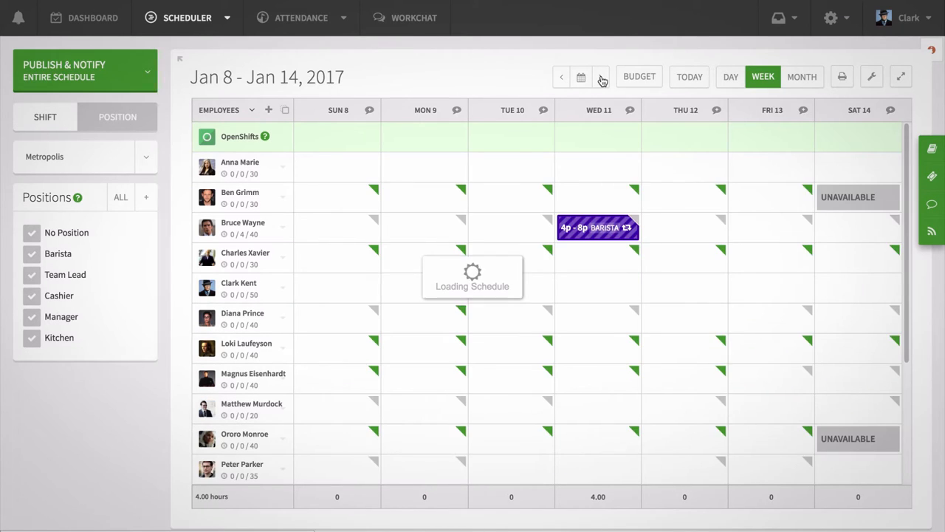
pyautogui.click(601, 77)
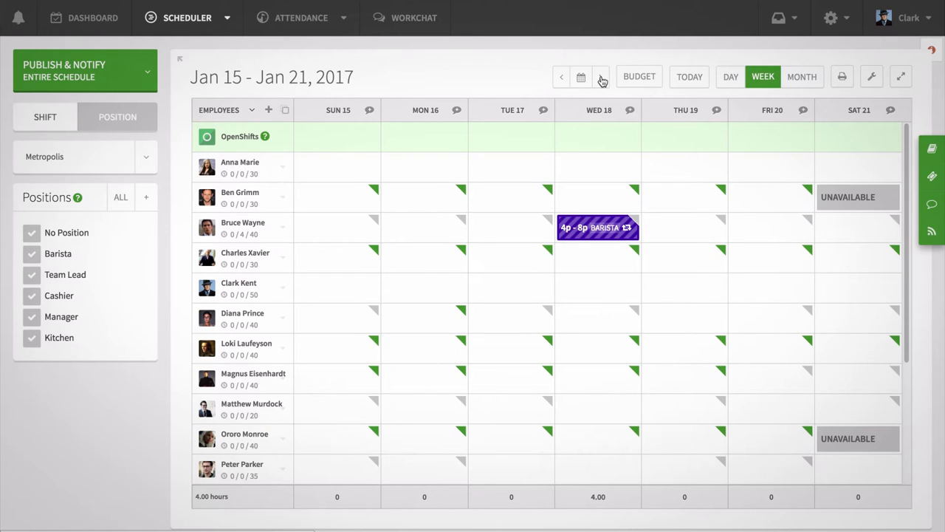
# - View Bruce's repeated Jan 18 shift and dismiss its editor
pyautogui.click(598, 228)
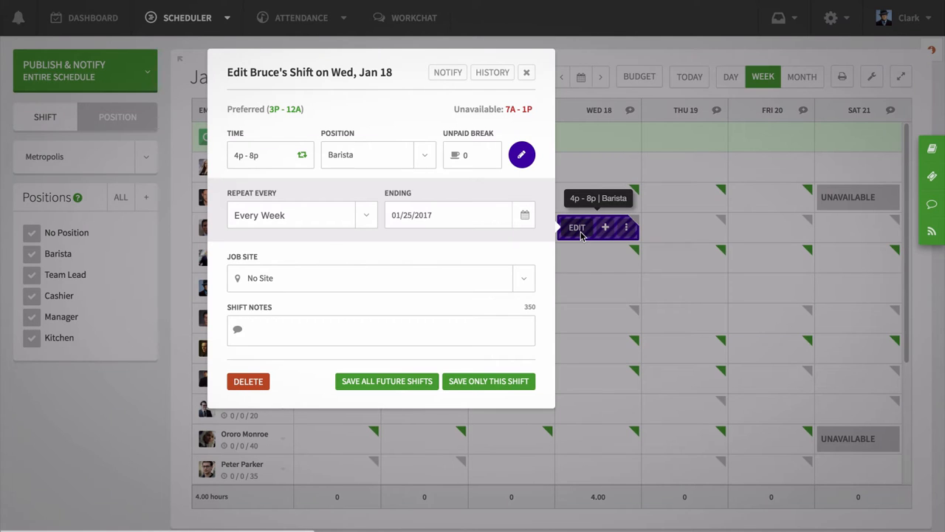
pyautogui.moveTo(489, 381)
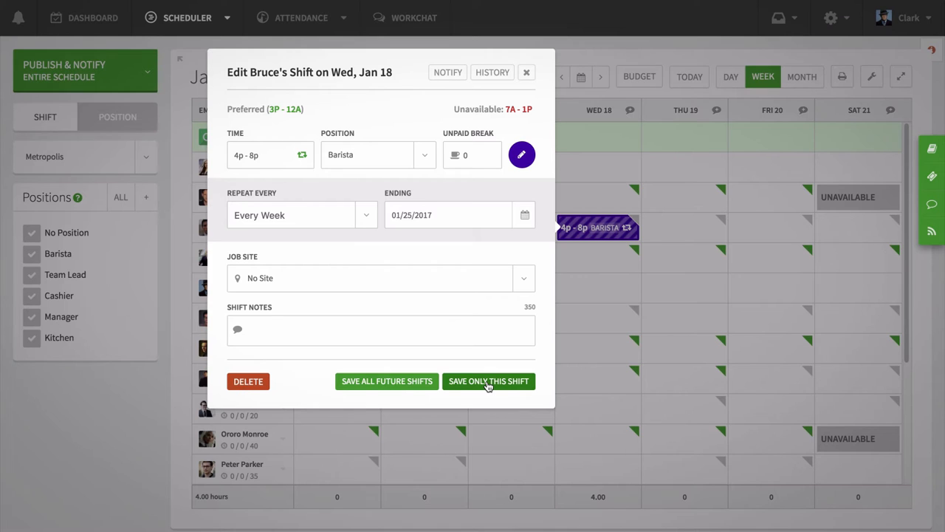
pyautogui.moveTo(387, 381)
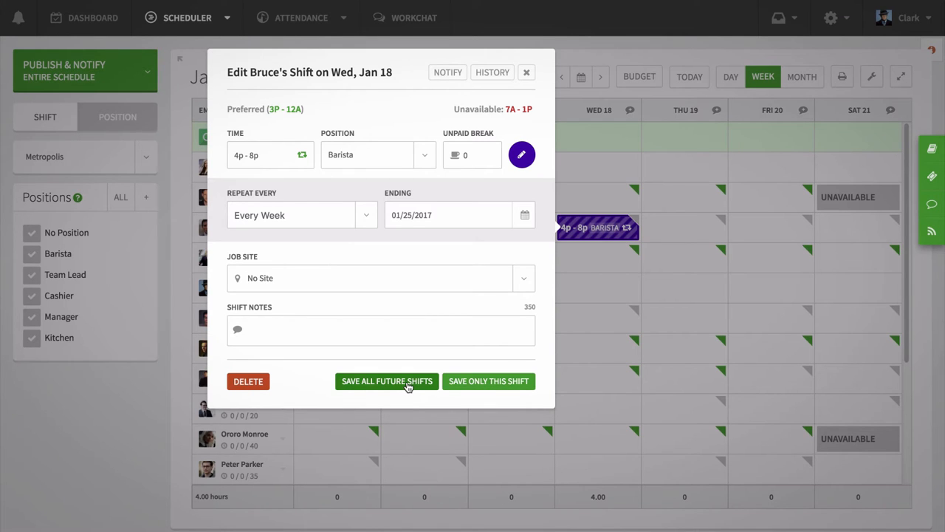
pyautogui.moveTo(487, 381)
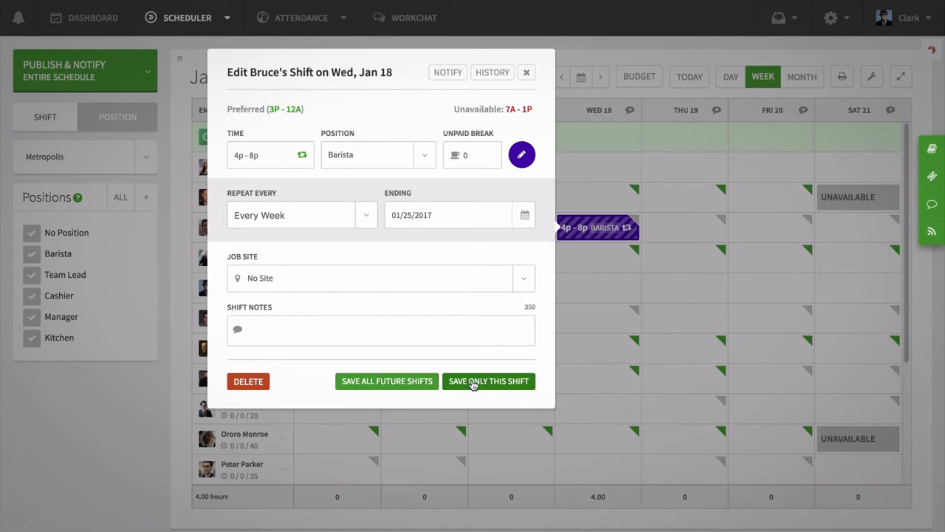
pyautogui.click(488, 381)
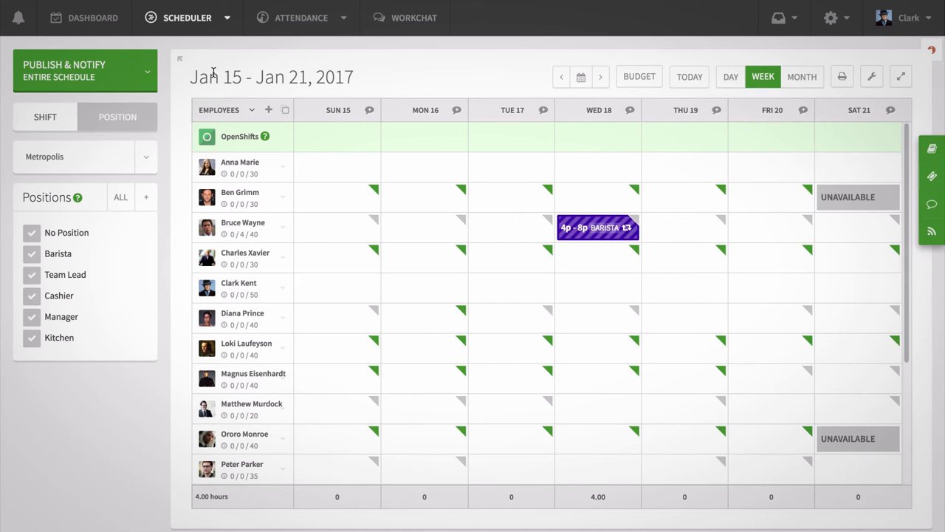
# - Return to the dashboard from the top navigation
pyautogui.click(91, 18)
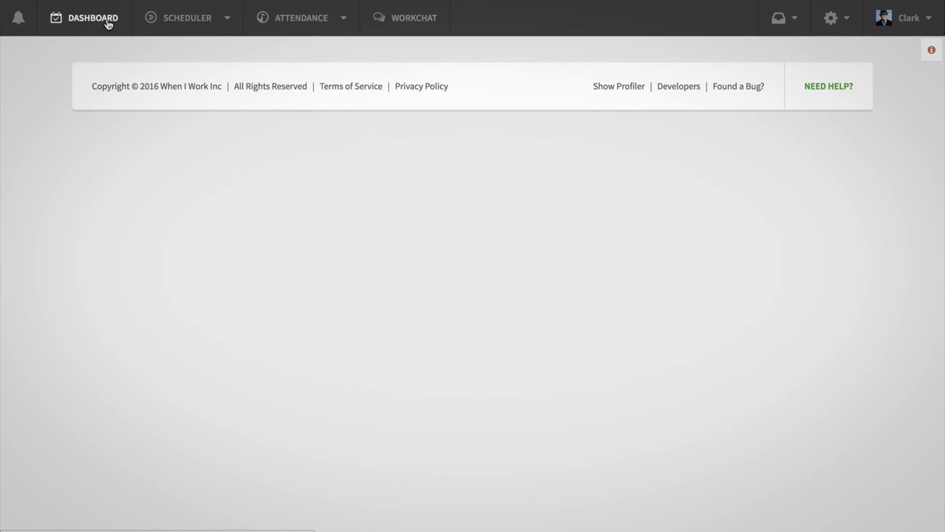
pyautogui.click(92, 18)
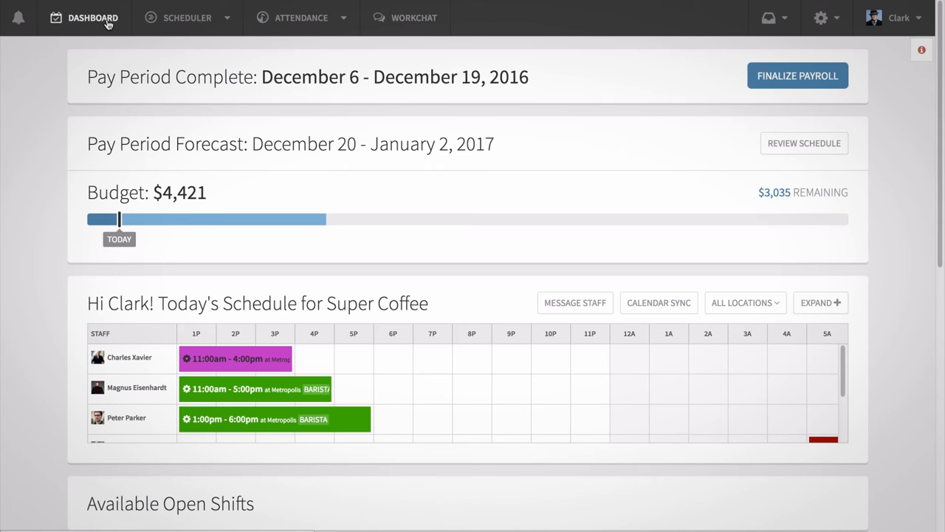